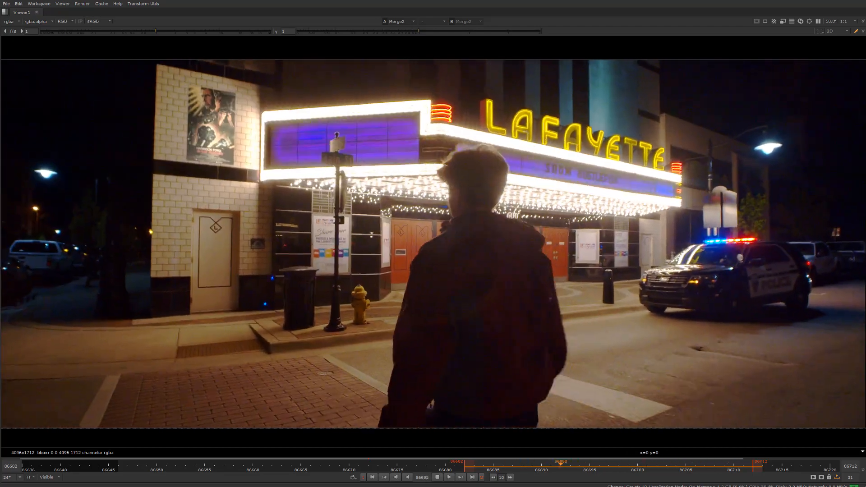
Frame the node graph on the MIRROR ZONE backdrop's CornerPin2D5 and CornerPin2D1 nodes
click(449, 476)
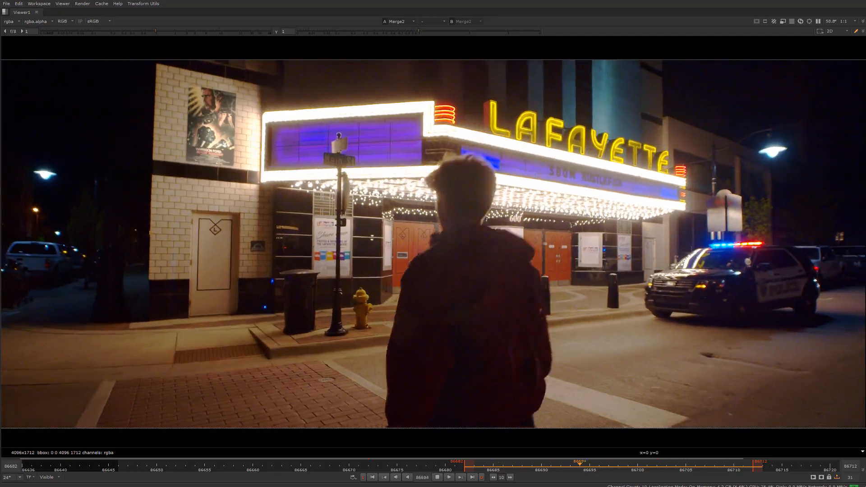
click(449, 476)
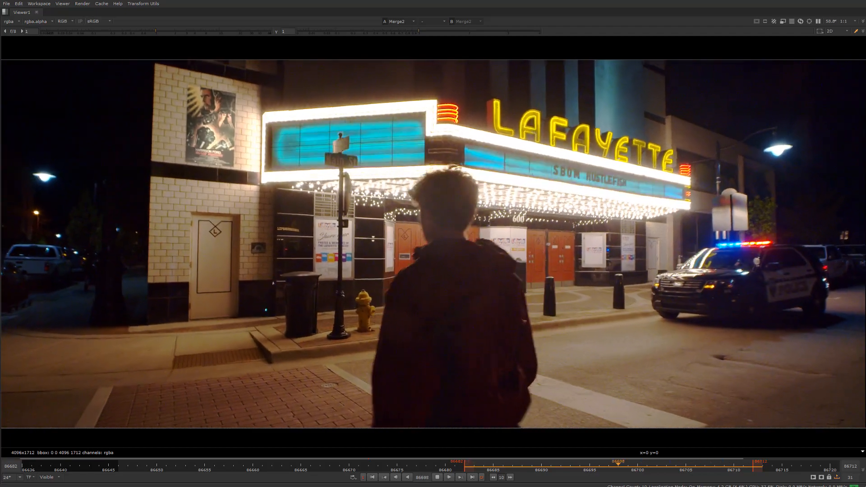
click(459, 476)
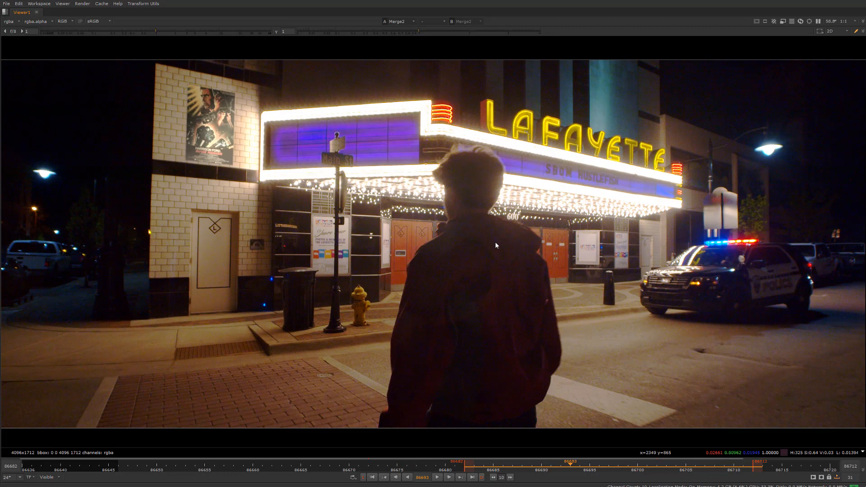
click(26, 13)
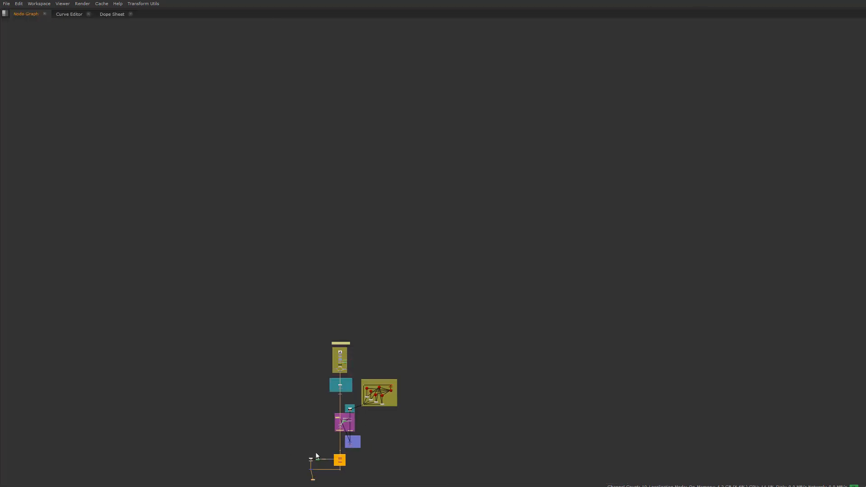
scroll(up, 3)
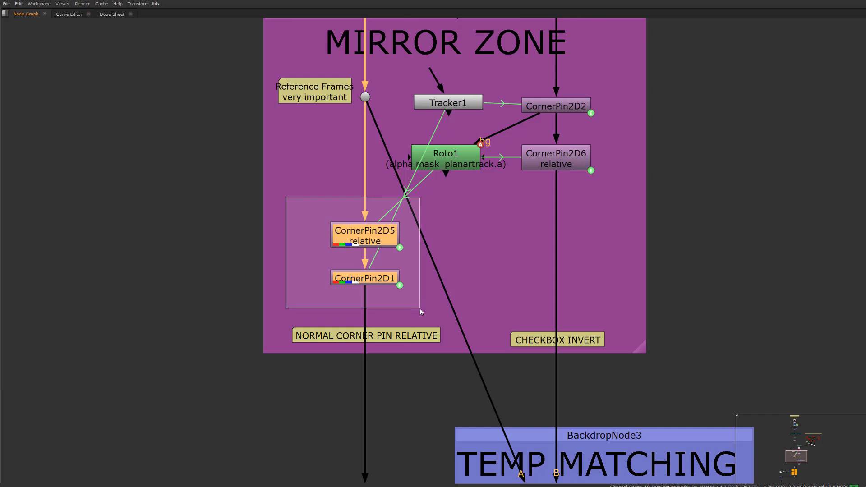
click(314, 216)
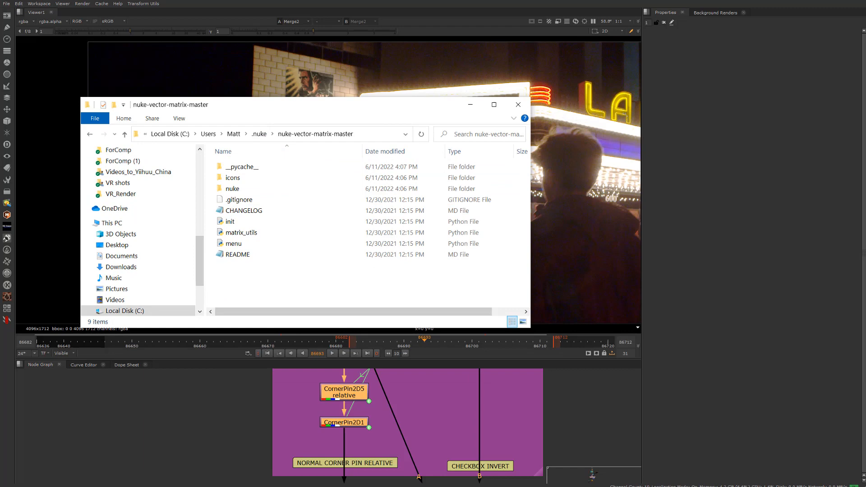
View the init file's pluginAddPath line for nuke-vector-matrix-master, then return to Nuke
double_click(230, 222)
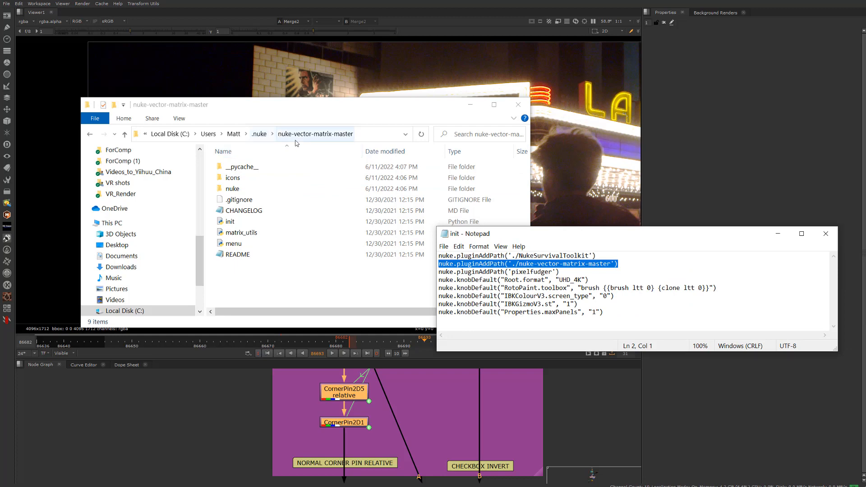
click(540, 295)
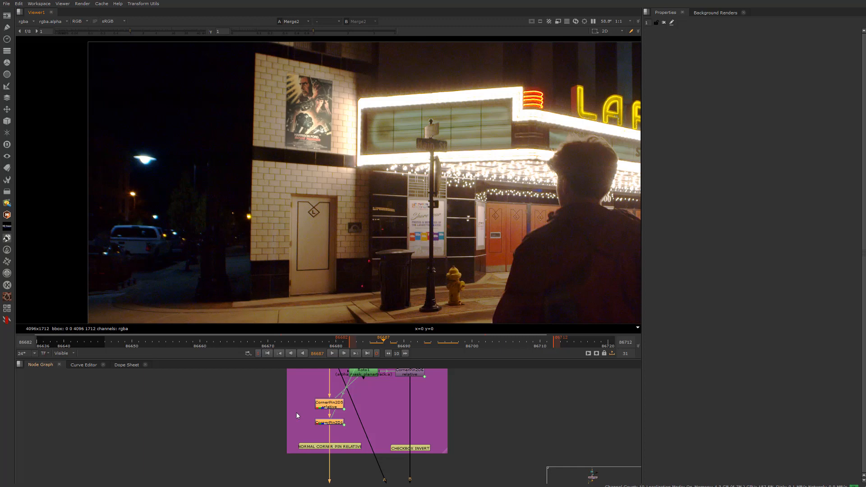
Browse the plugin's Convert nodes, then list the Transform Utils (Convert Node Matrix, Merge Transforms)
click(7, 307)
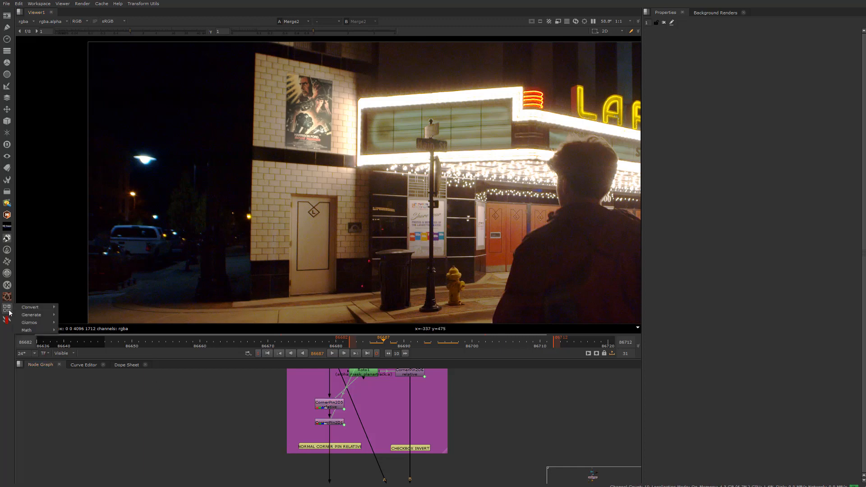
click(30, 307)
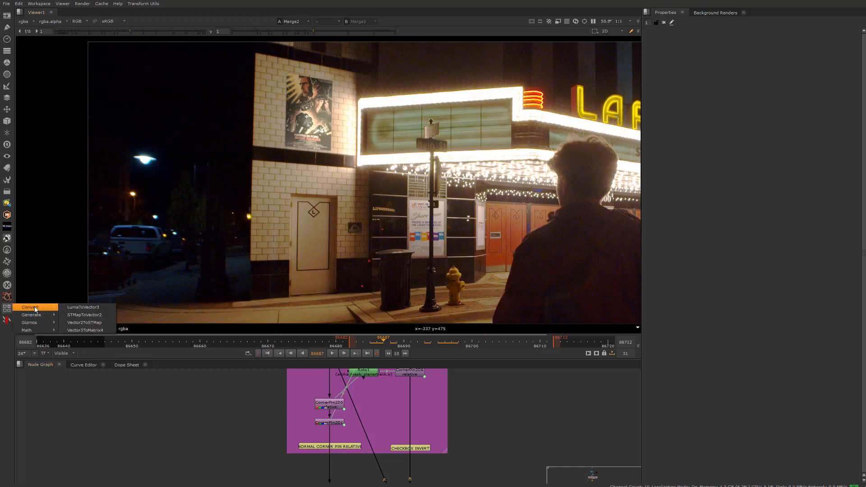
mouse_move(83, 307)
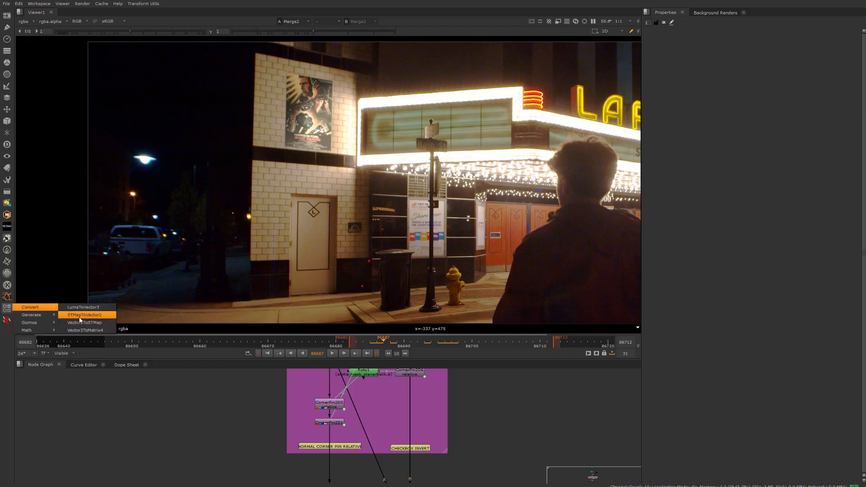
mouse_move(83, 306)
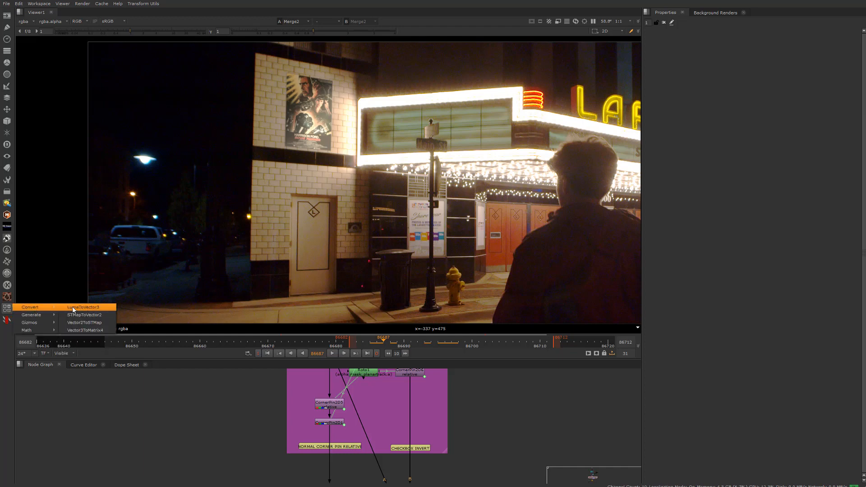
mouse_move(138, 361)
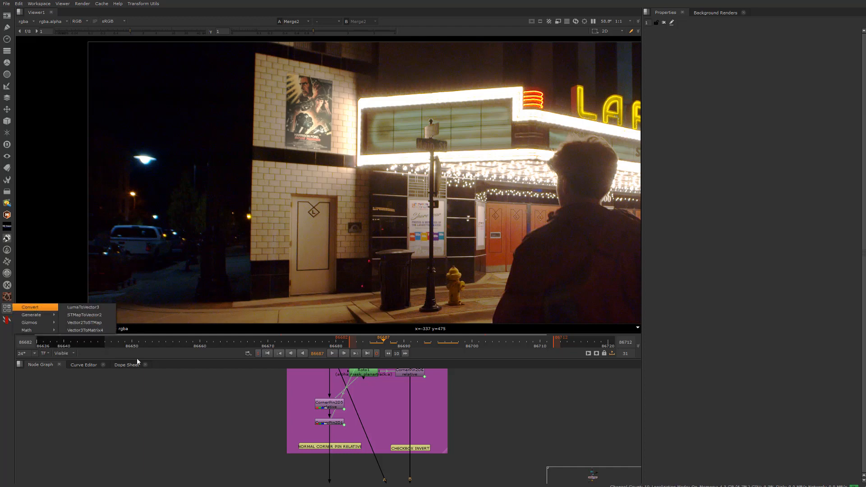
click(143, 3)
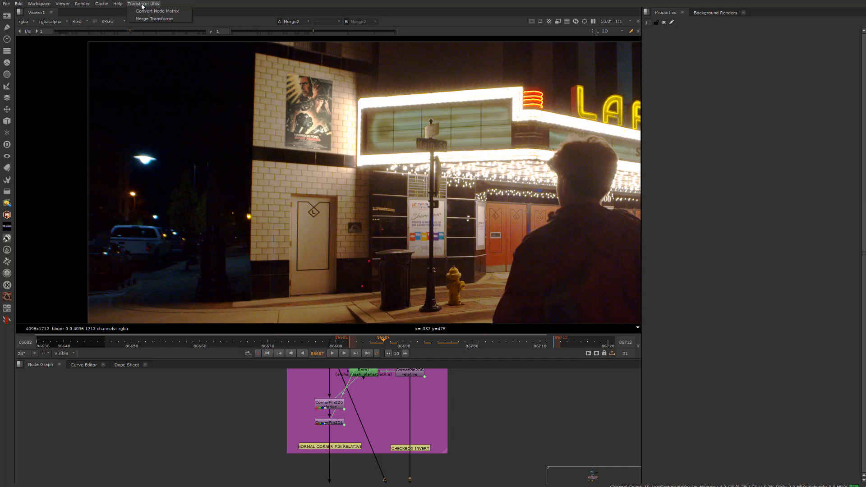
mouse_move(147, 16)
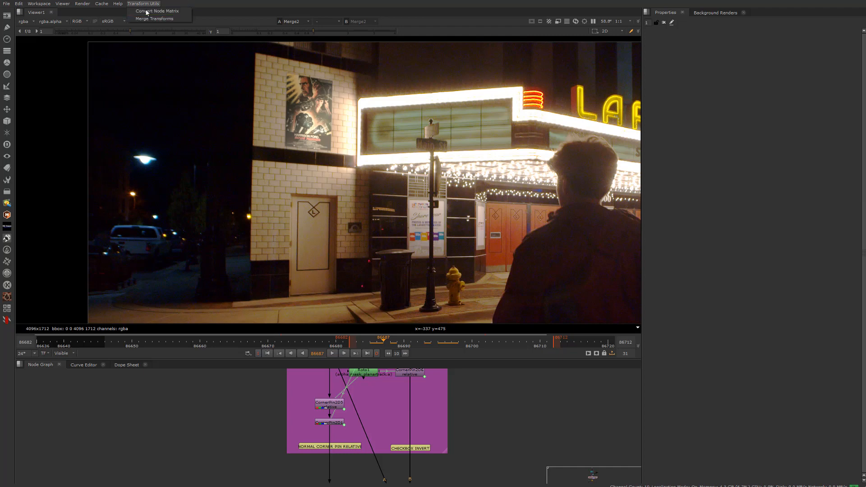
mouse_move(154, 18)
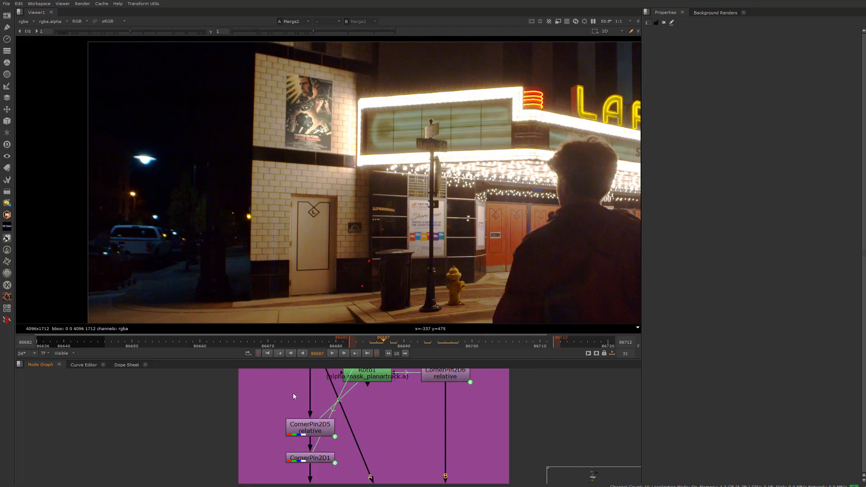
mouse_move(293, 395)
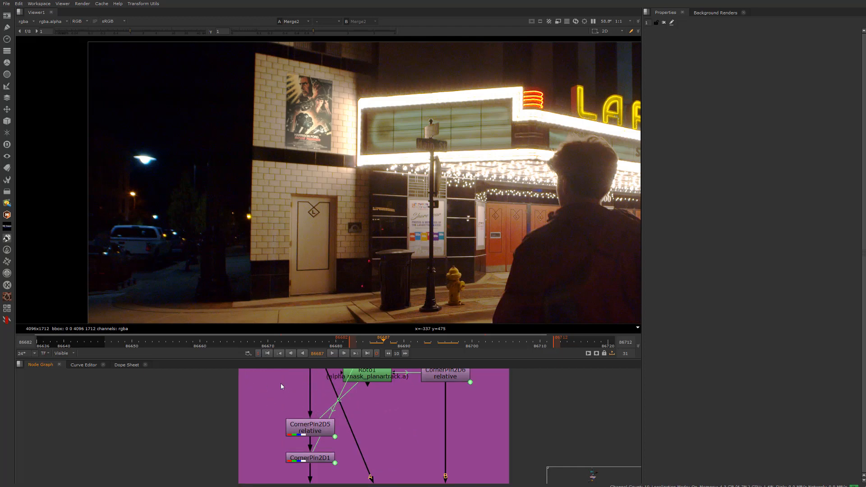
Merge CornerPin2D5 and CornerPin2D1 via Merge Transforms over frames 86646–86730
click(309, 427)
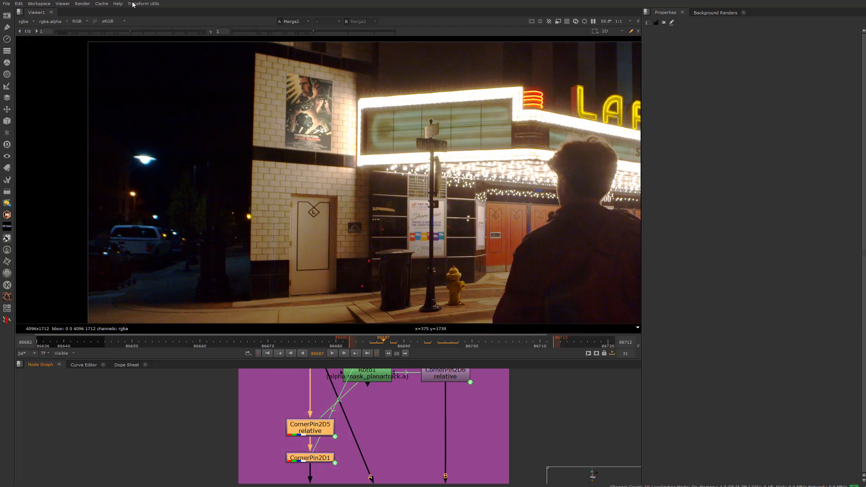
click(143, 4)
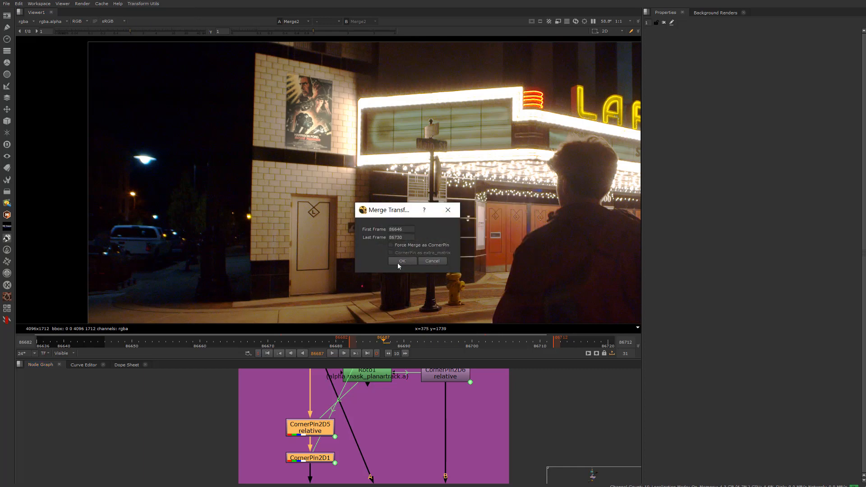
click(402, 260)
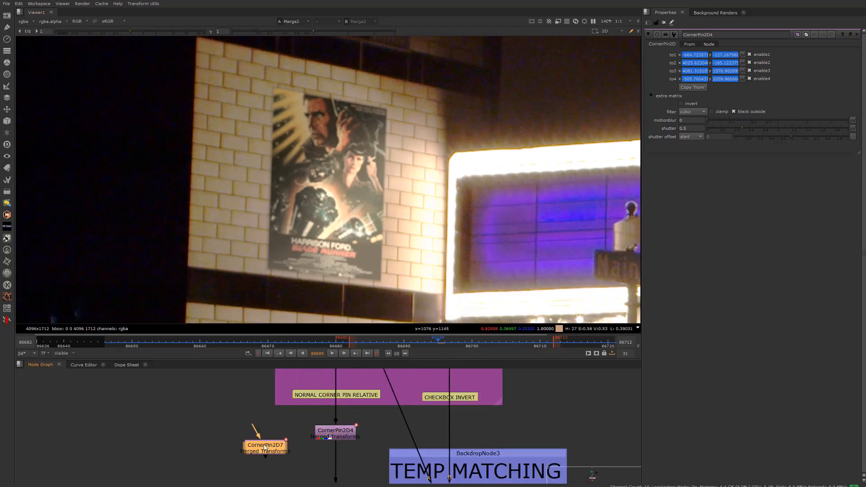
Inspect CornerPin2D4 and CornerPin2D7's to1–to4 values and CornerPin2D7's invert setting
click(266, 445)
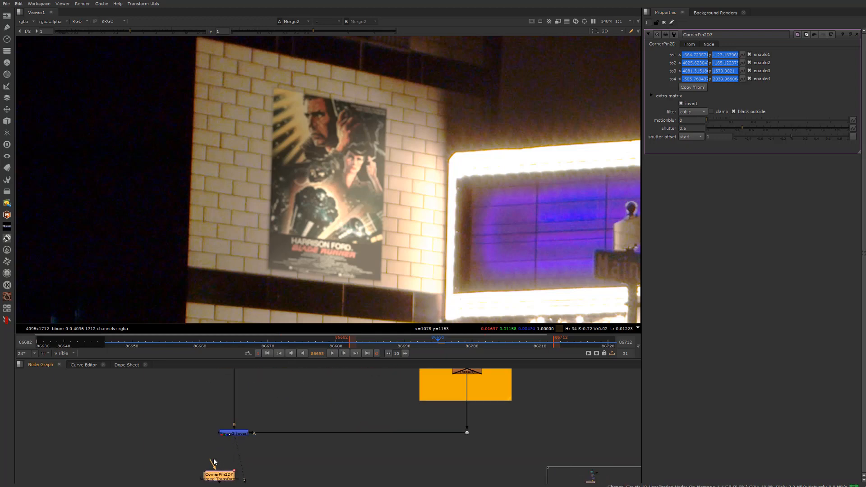
click(221, 469)
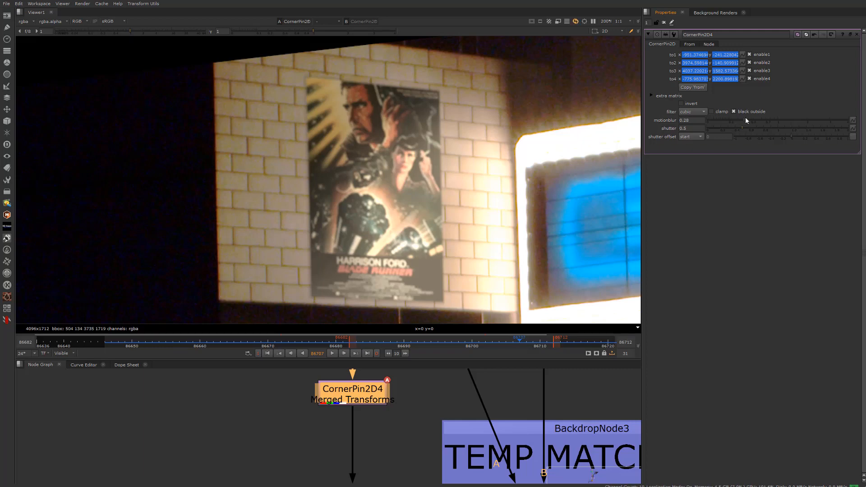
Set CornerPin2D4 motion blur 0.33, shutter 0.44, centred offset, and check it on another frame
click(690, 120)
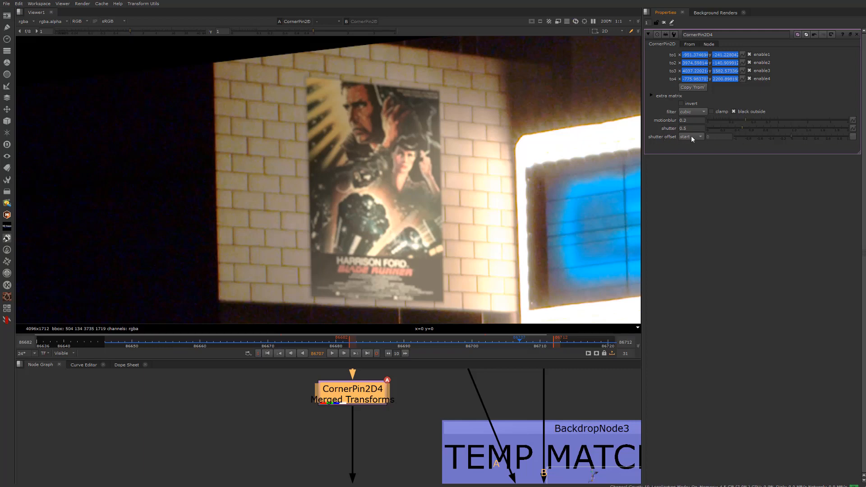
click(690, 136)
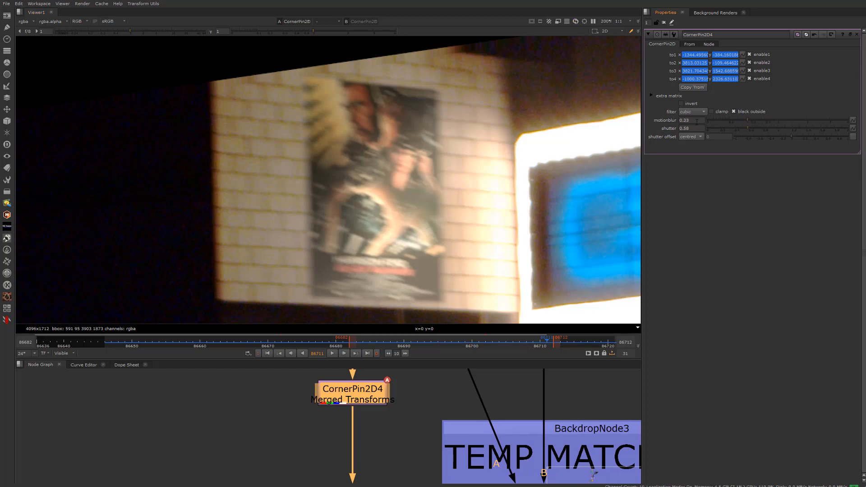
mouse_move(682, 120)
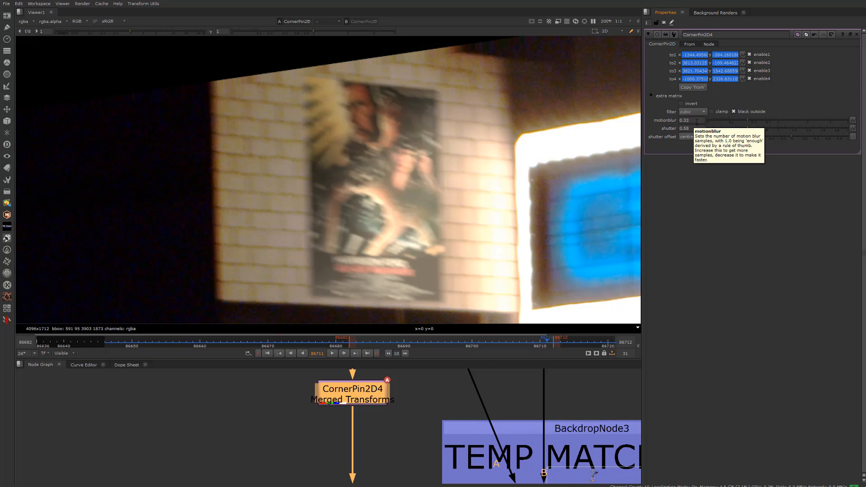
mouse_move(674, 137)
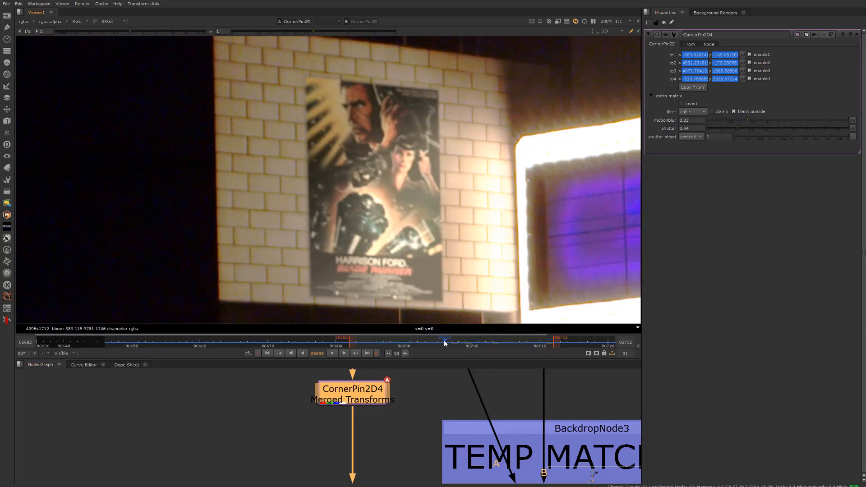
click(343, 353)
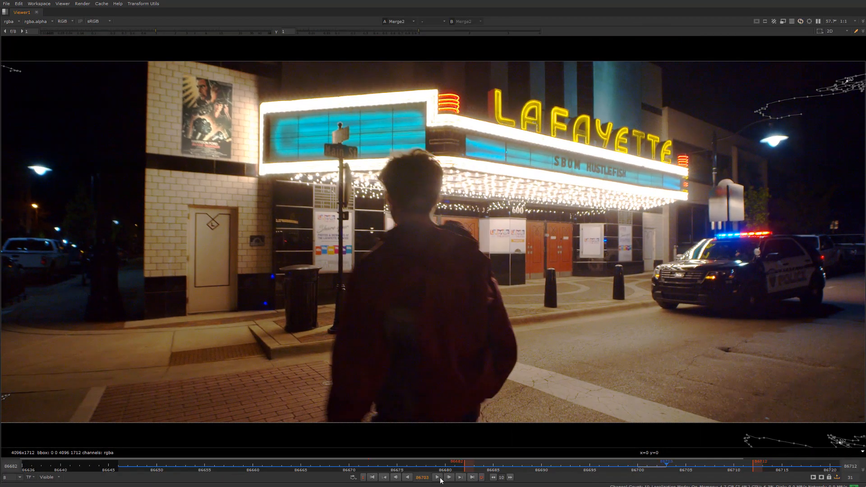
click(448, 476)
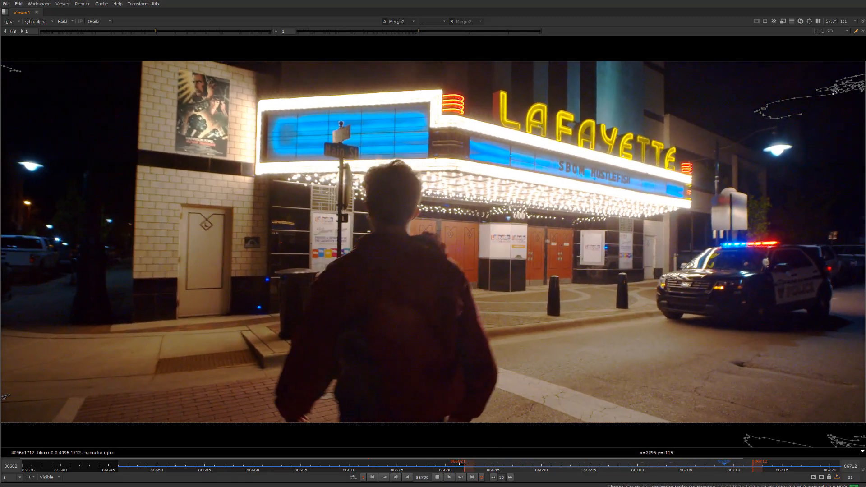
click(449, 476)
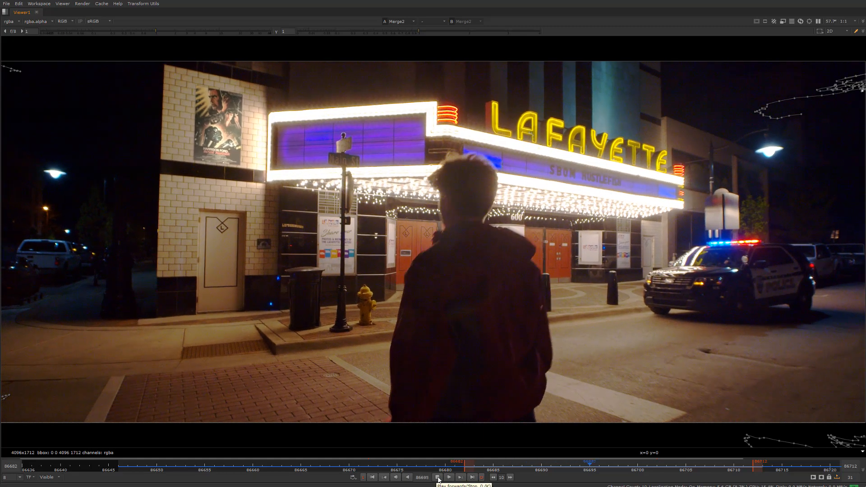
click(437, 476)
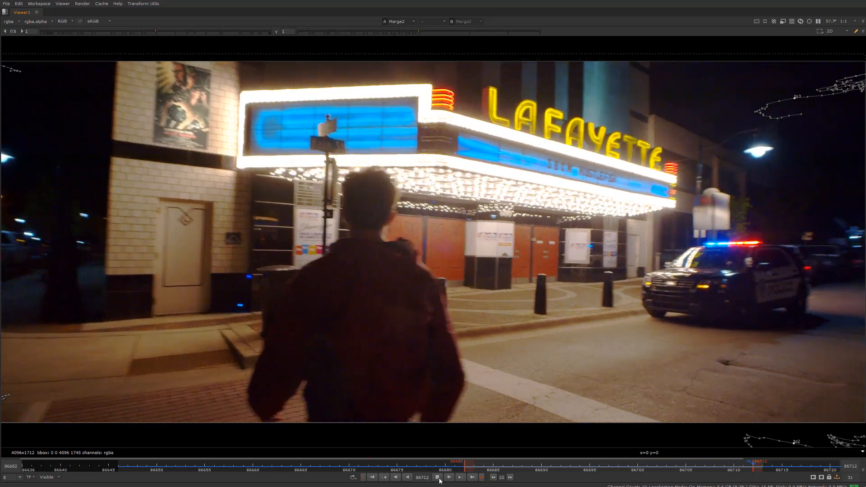
click(448, 476)
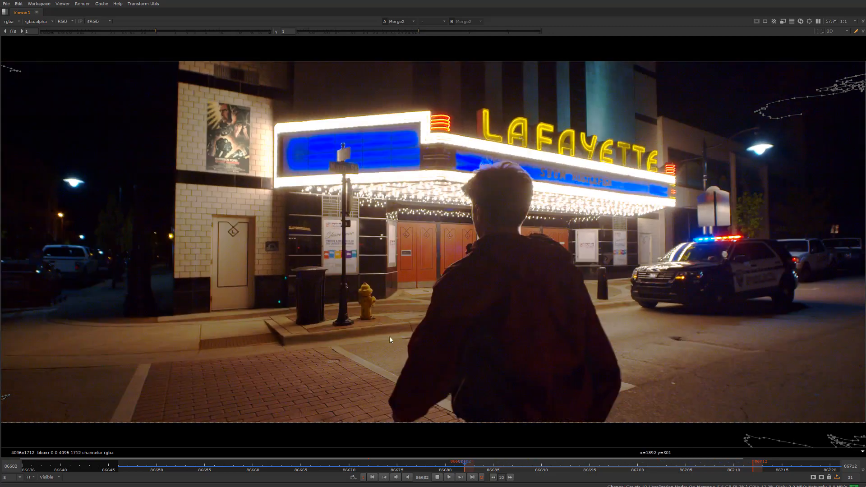
click(448, 476)
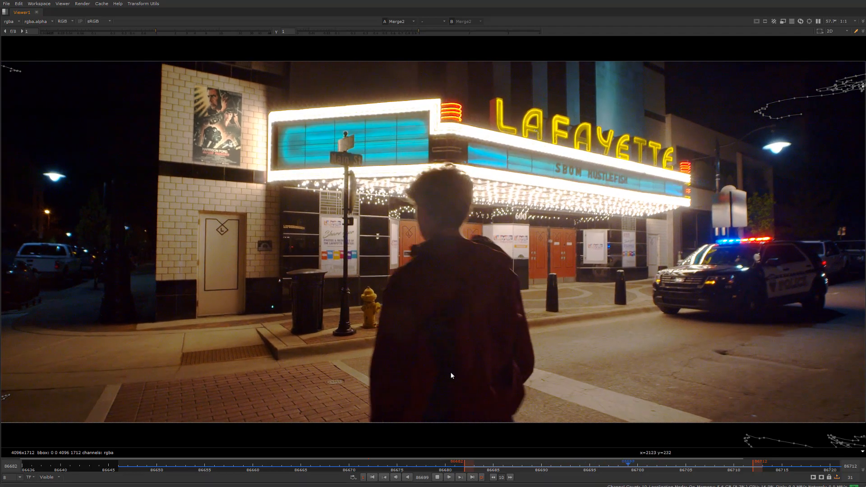
click(448, 476)
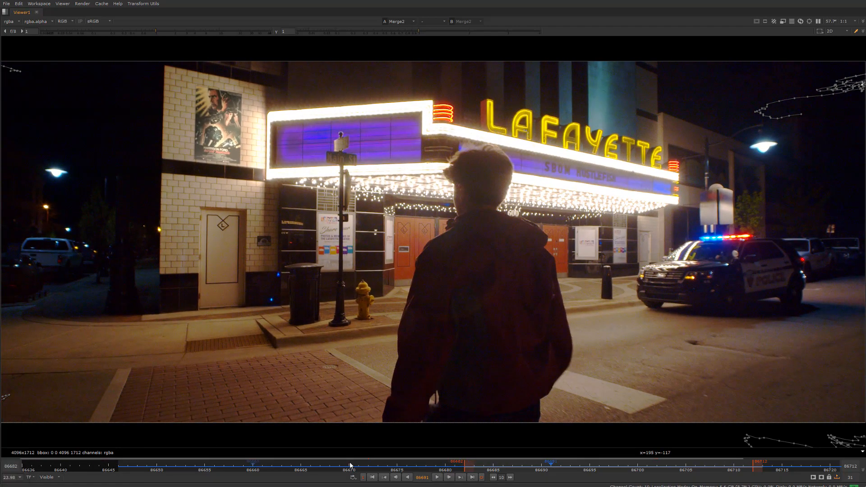
click(436, 476)
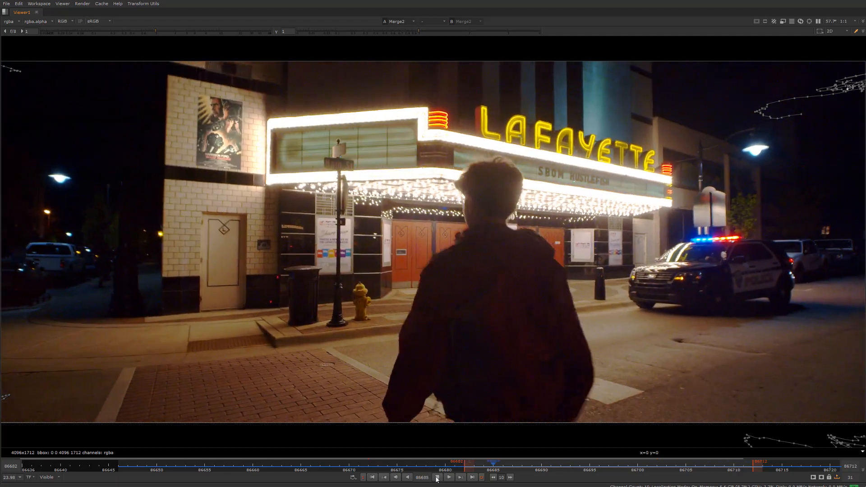
click(448, 477)
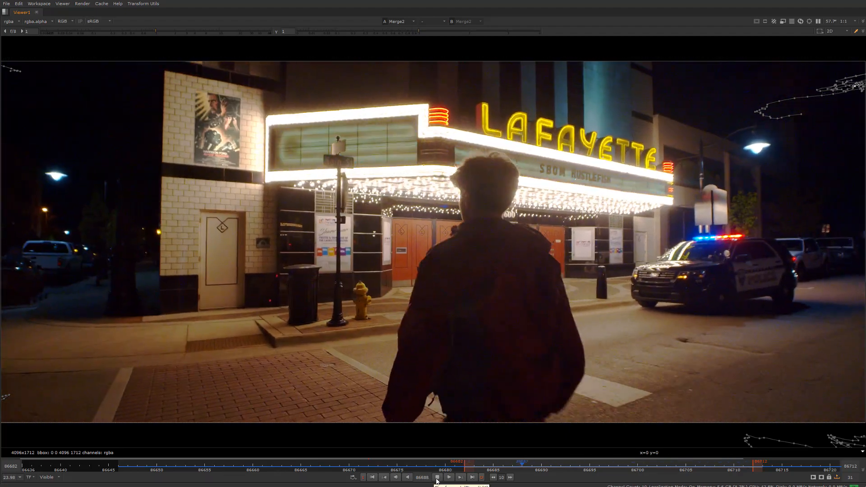
click(437, 477)
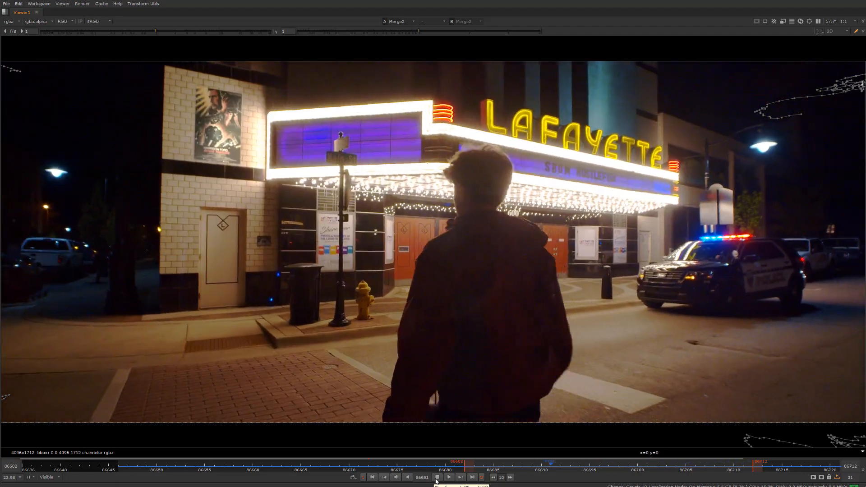
click(448, 477)
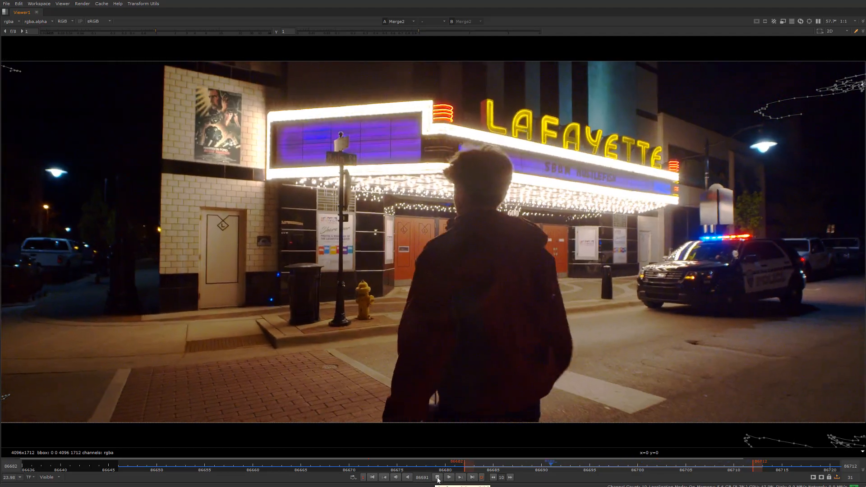
click(448, 476)
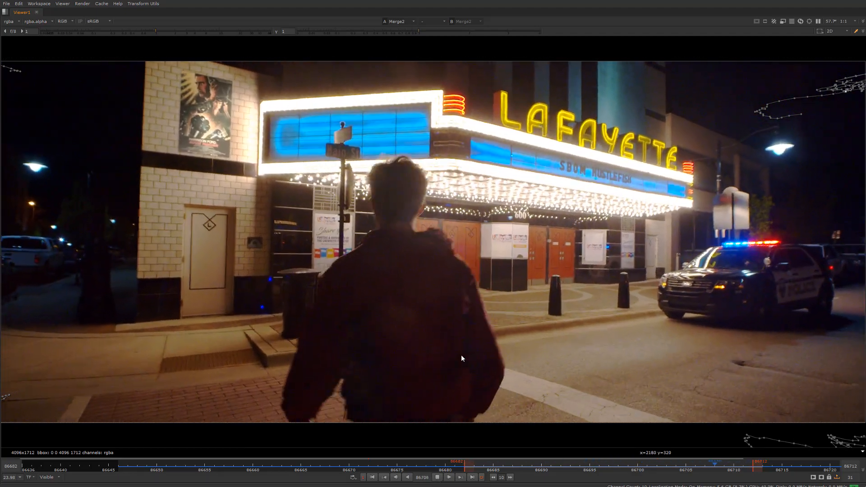
click(448, 477)
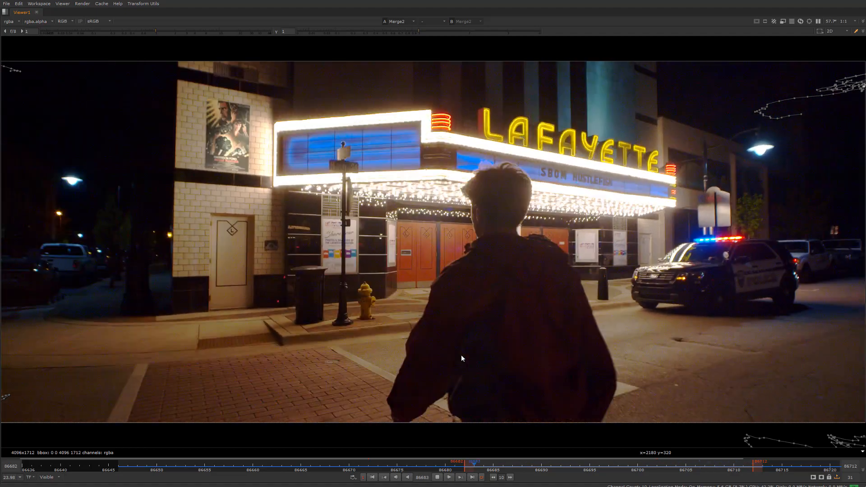
click(448, 476)
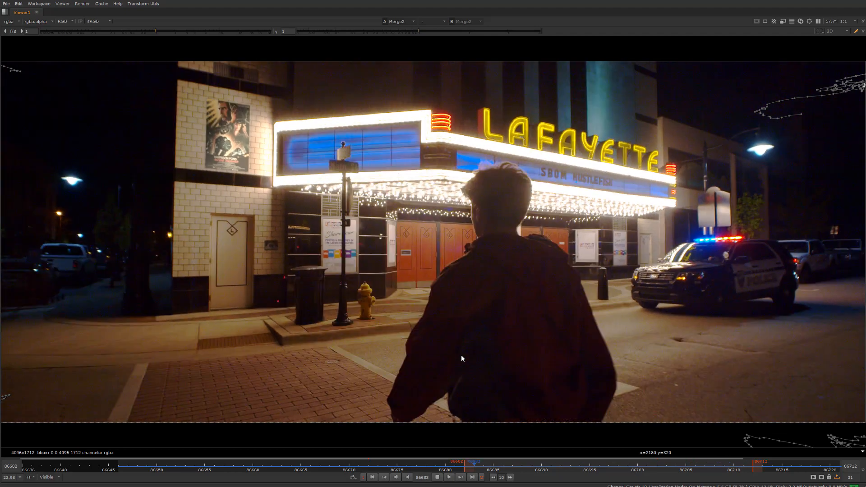
click(448, 476)
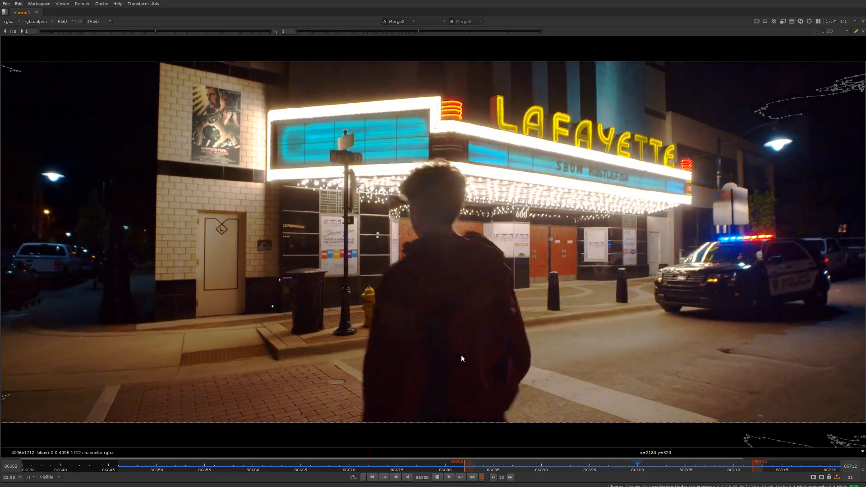
click(448, 477)
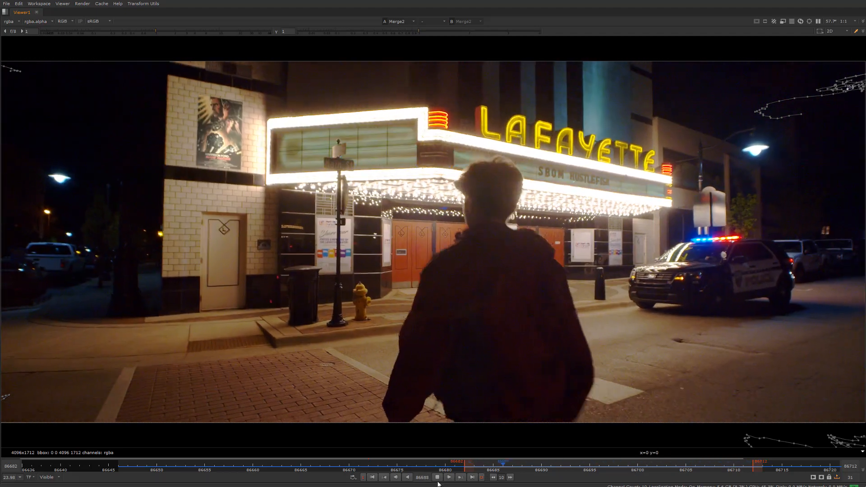
click(448, 476)
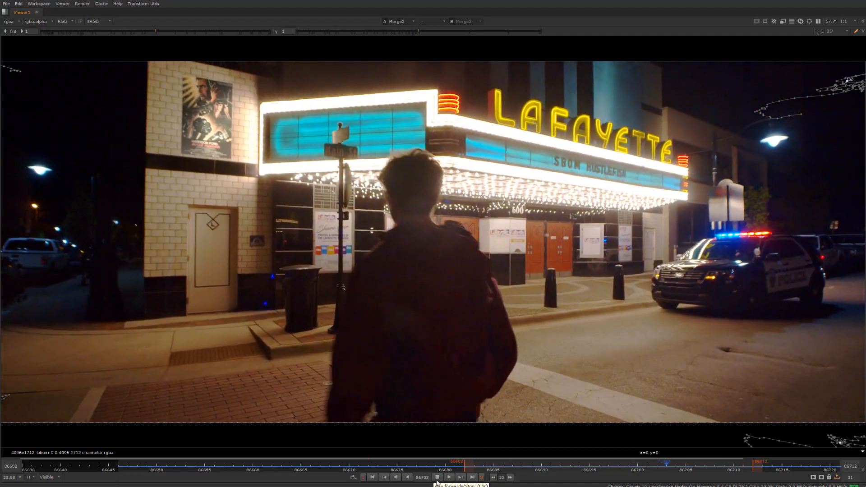
click(436, 476)
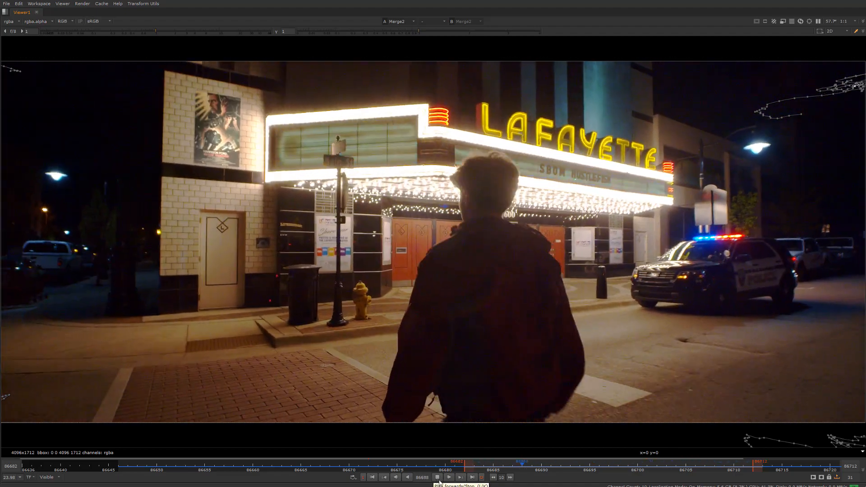
click(448, 477)
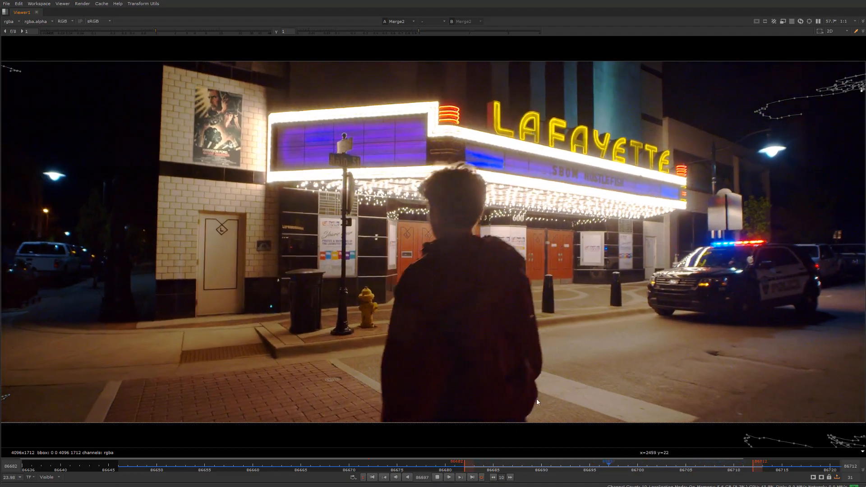